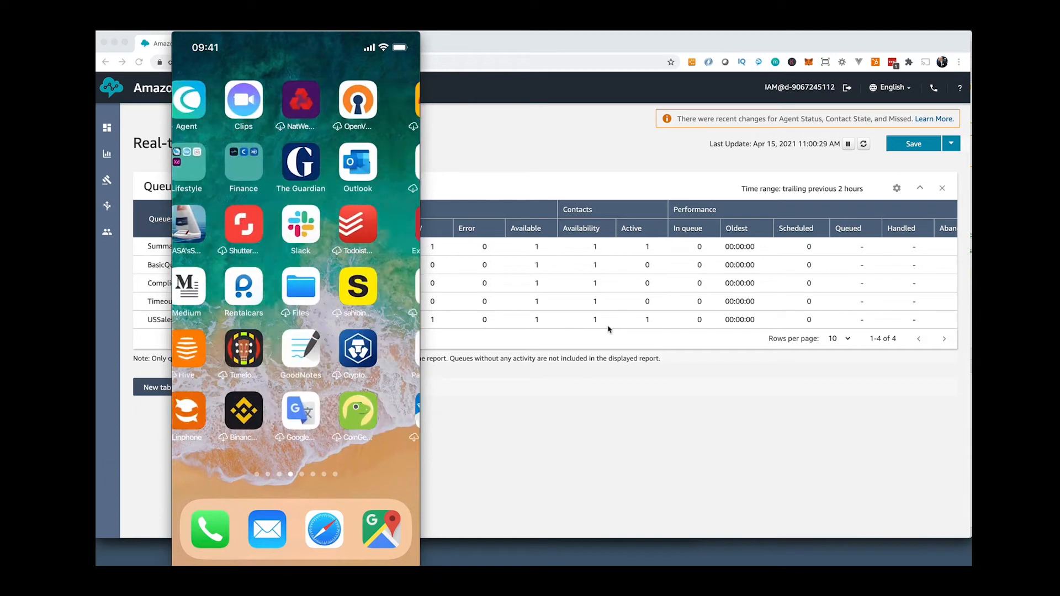
Swipe across the iPhone home screen to reach the Mobile Connect agent app
{"action": "scroll", "scroll_direction": "left", "scroll_amount": 3}
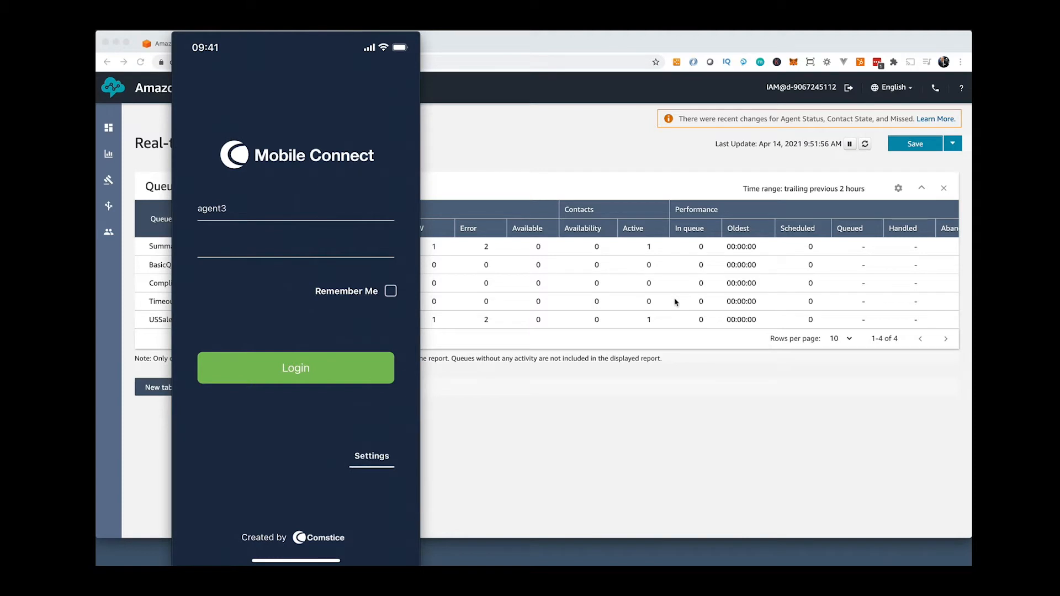
Enter the server code lab702 in the app's Settings screen
{"action": "left_click", "coordinate": [371, 456]}
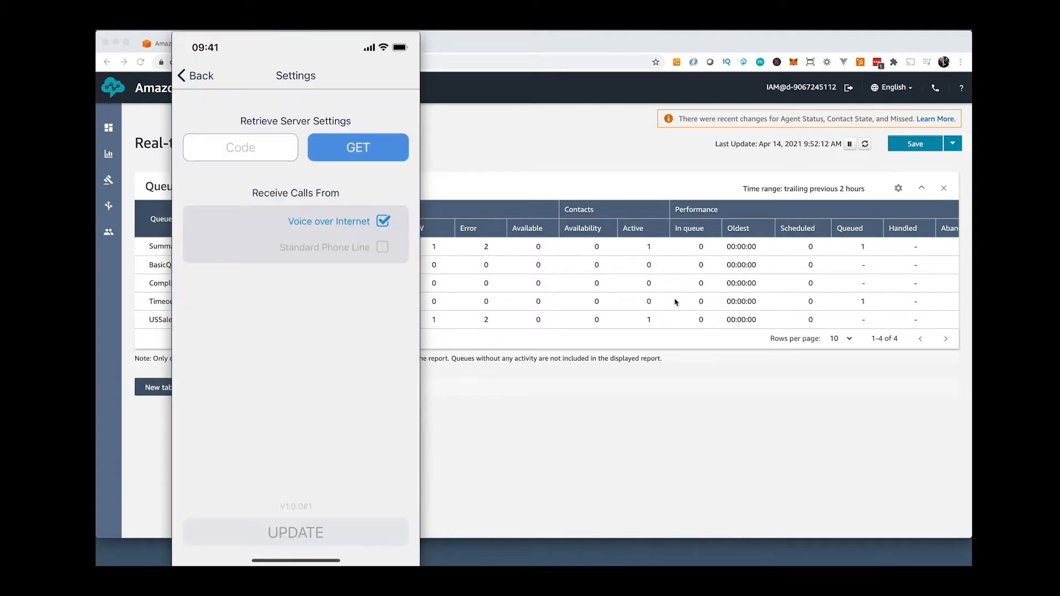
{"action": "left_click", "coordinate": [240, 147]}
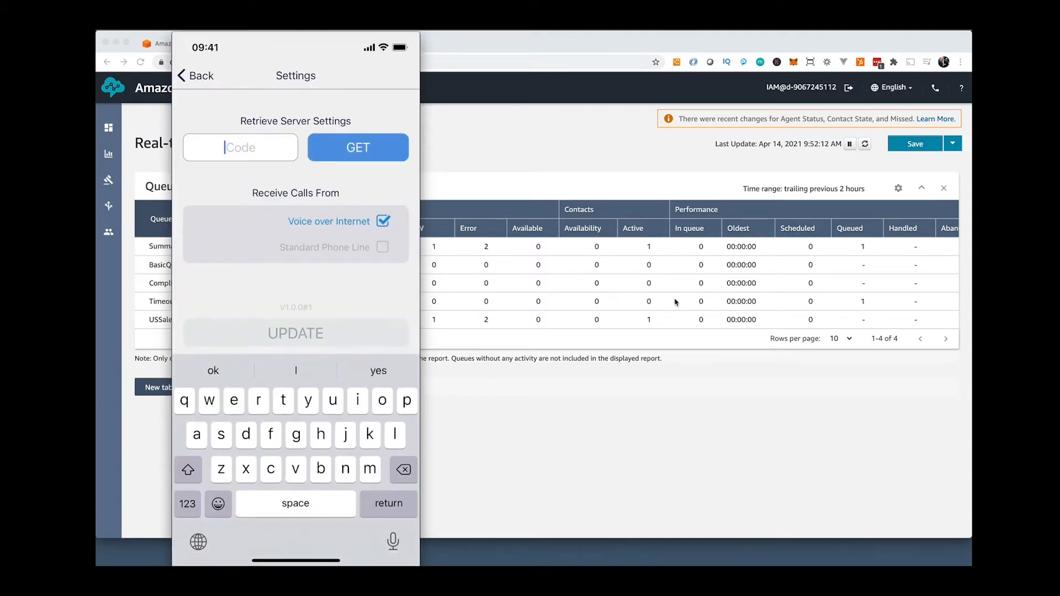
{"action": "type", "text": "lab"}
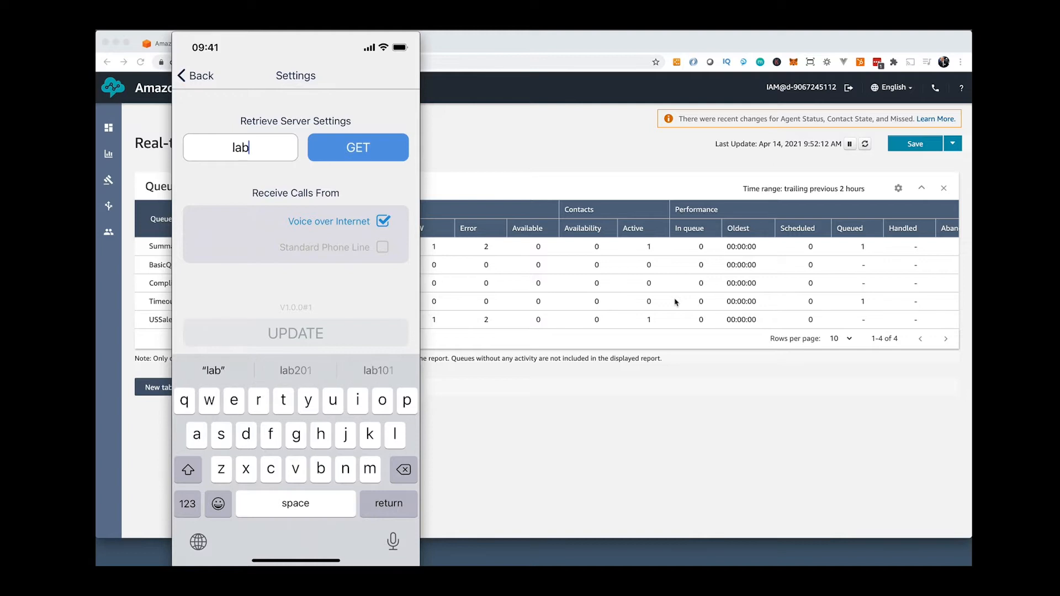
{"action": "type", "text": "7"}
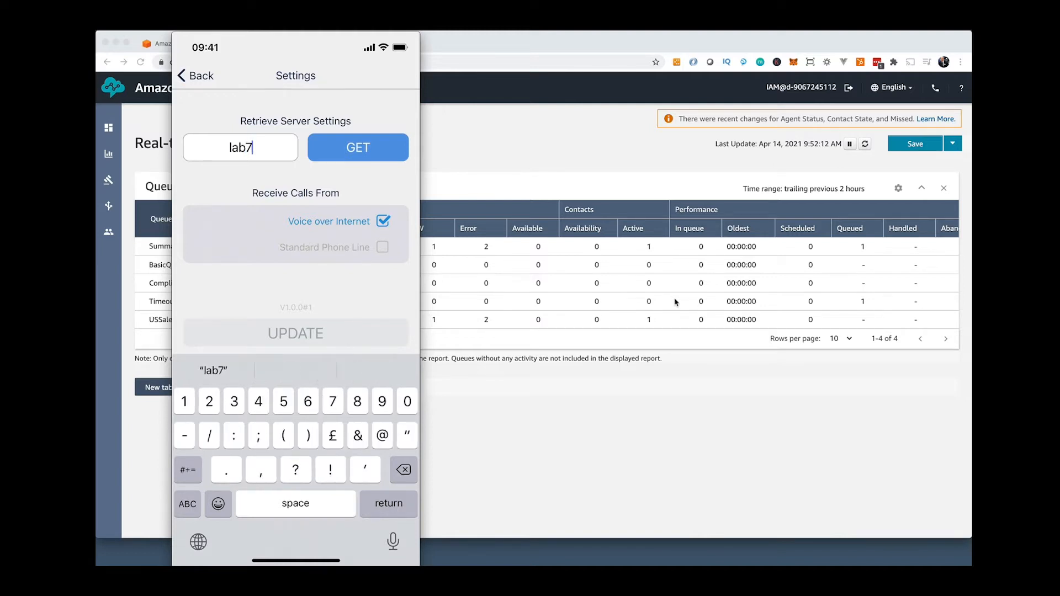
{"action": "type", "text": "02"}
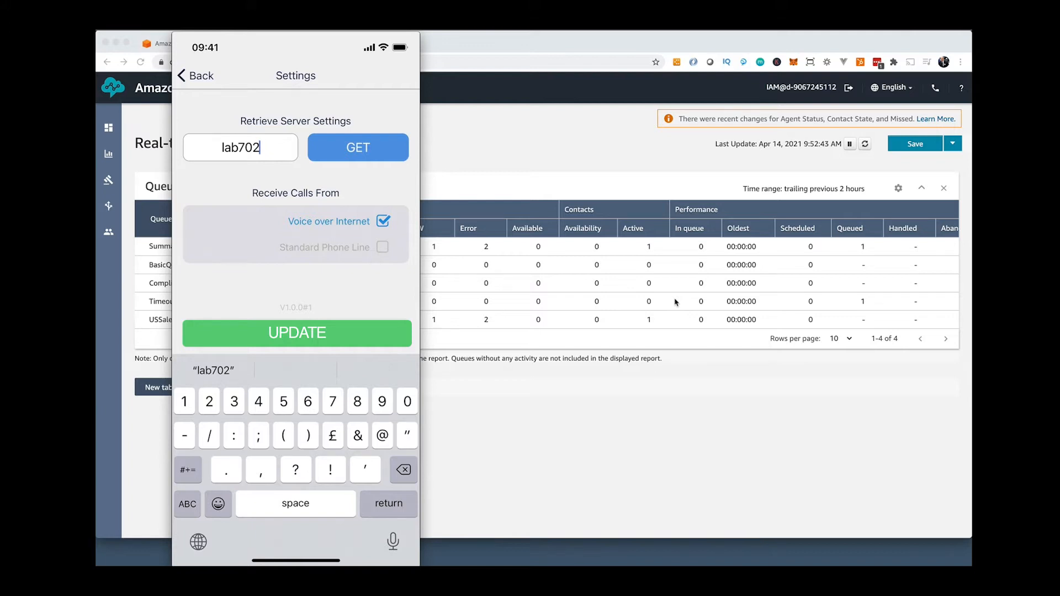
Apply the retrieved server settings and log in as agent3
{"action": "left_click", "coordinate": [357, 147]}
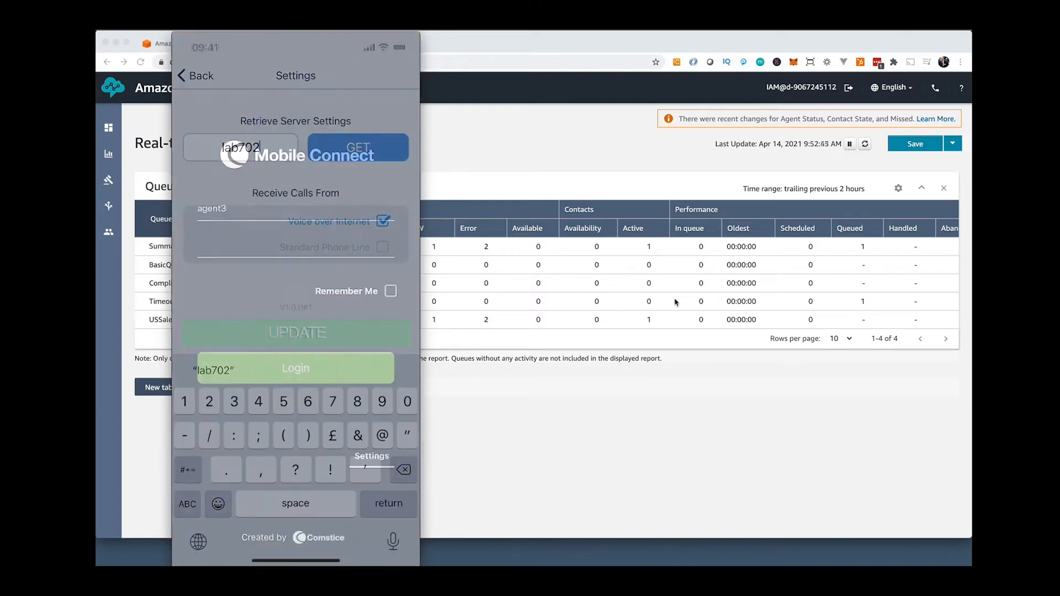
{"action": "left_click", "coordinate": [196, 76]}
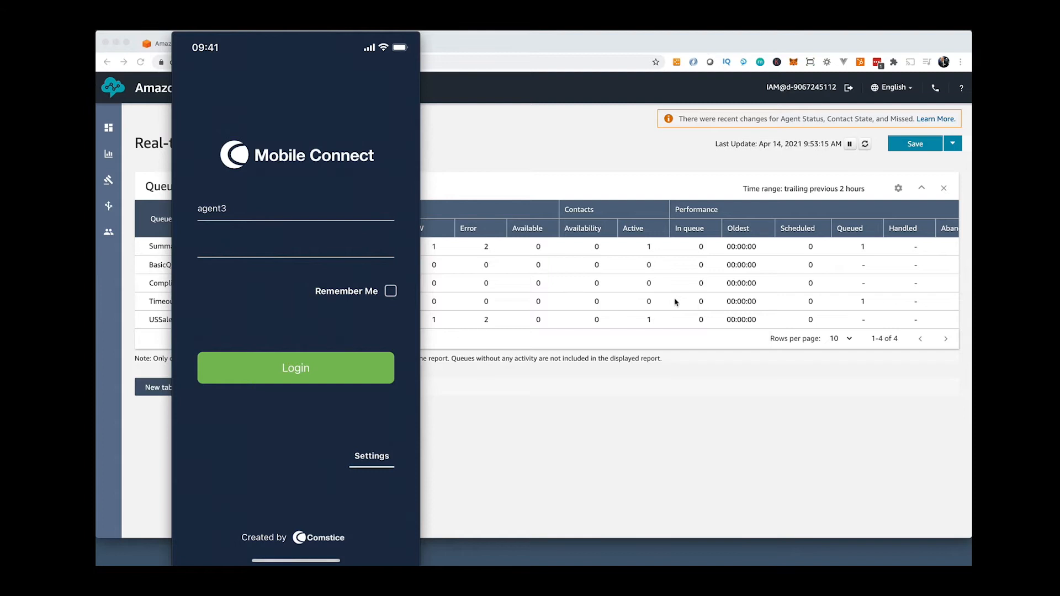
{"action": "left_click", "coordinate": [295, 368]}
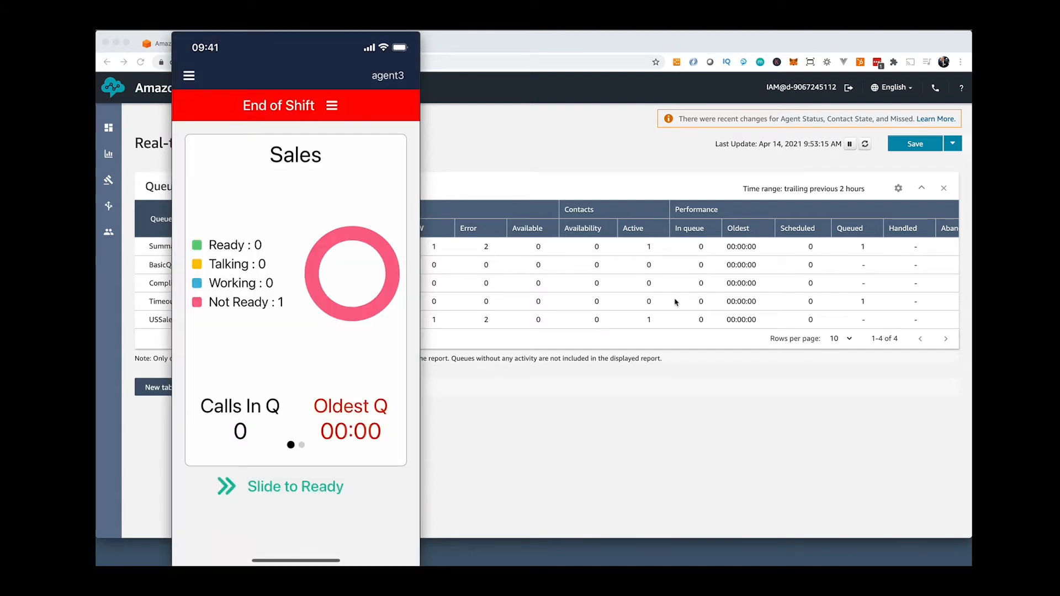
Browse the Call Log, Team States and Customers screens, then return to the dashboard
{"action": "left_click", "coordinate": [188, 75]}
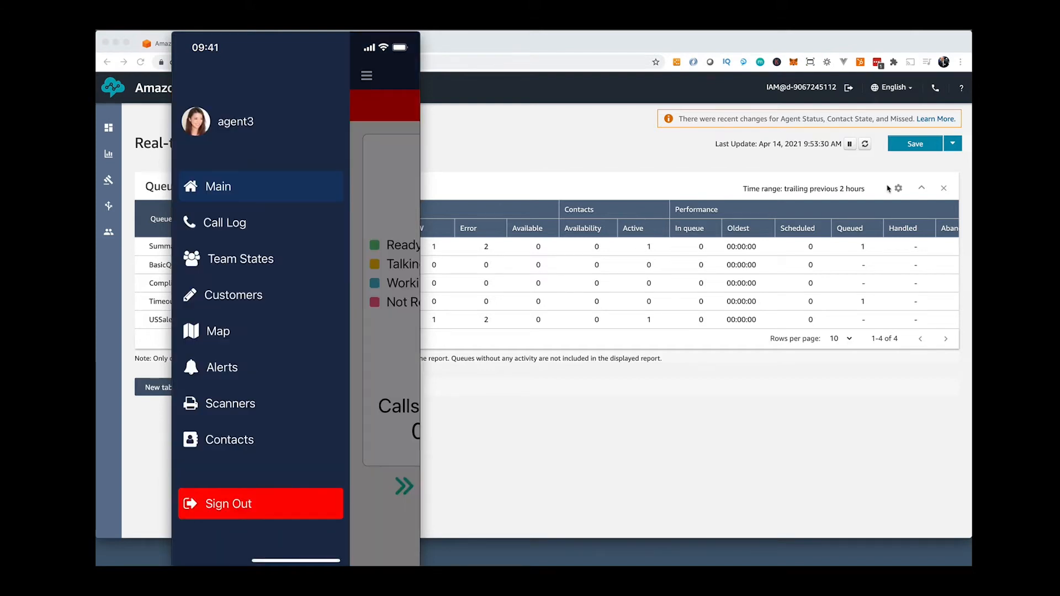
{"action": "left_click", "coordinate": [225, 221]}
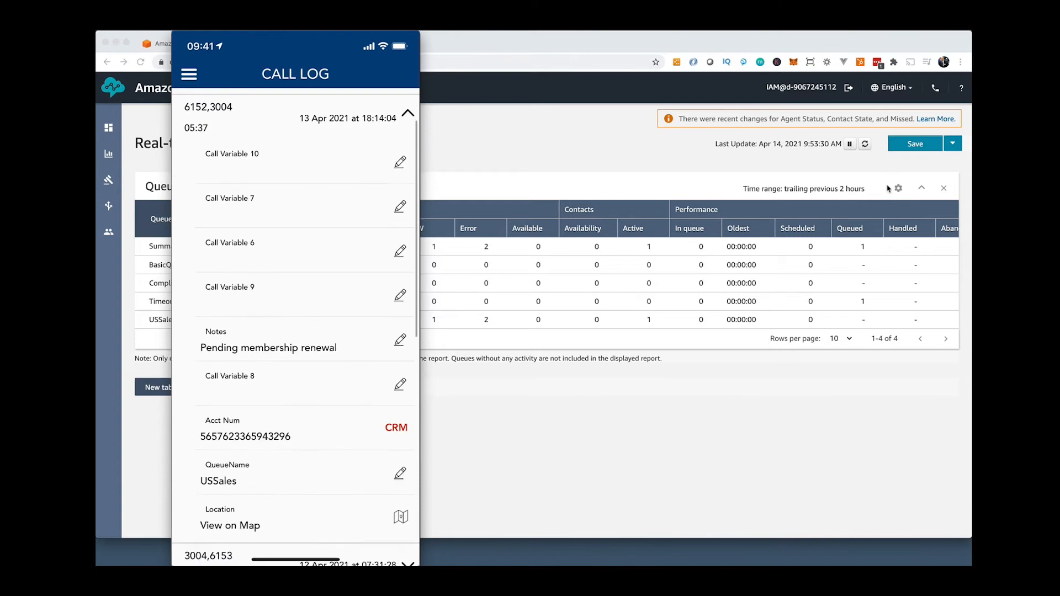
{"action": "left_click", "coordinate": [189, 74]}
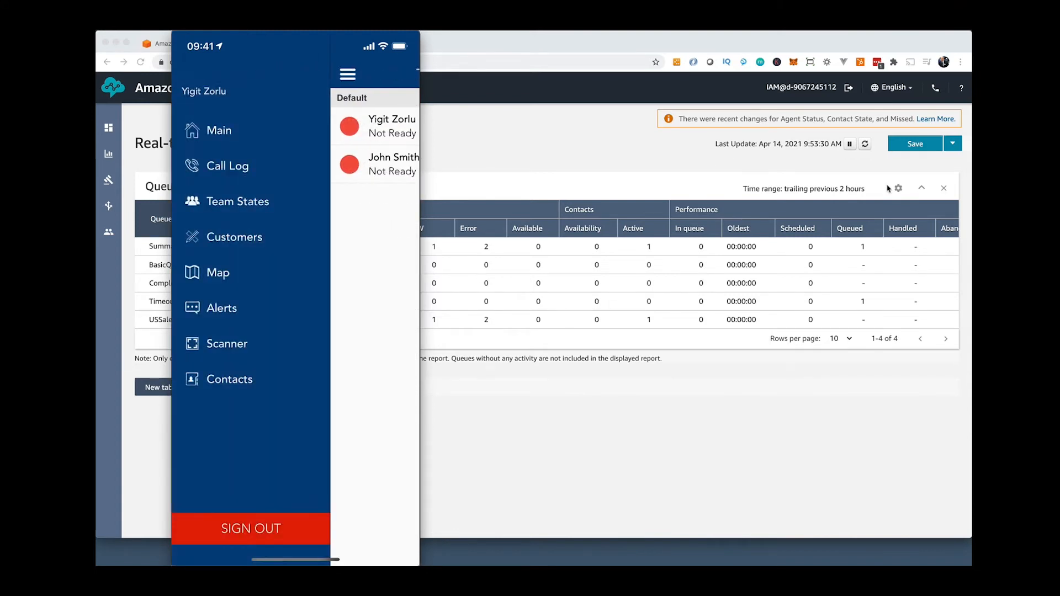
{"action": "left_click", "coordinate": [234, 237]}
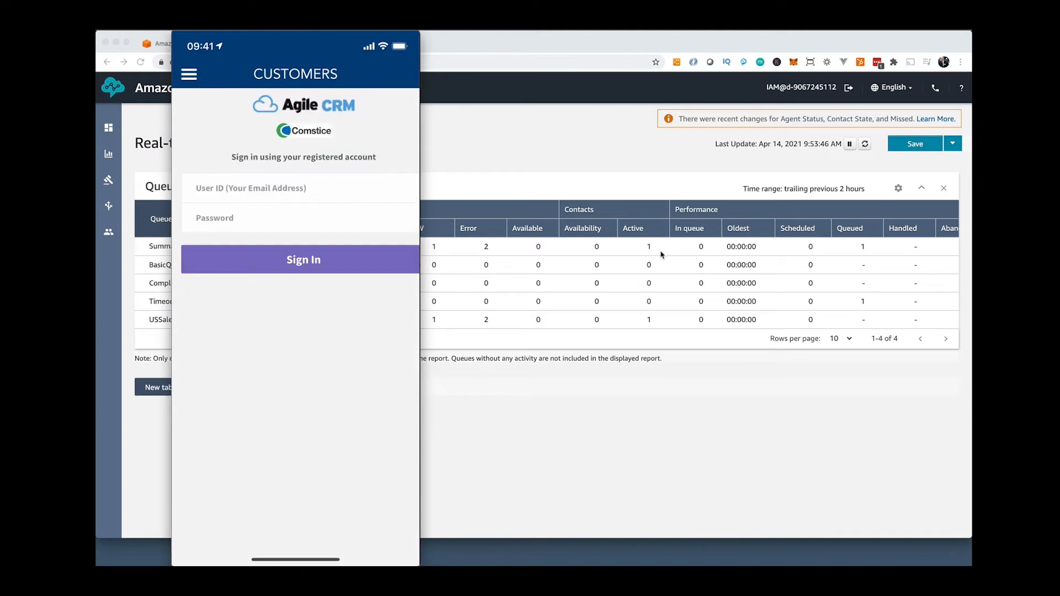
{"action": "left_click", "coordinate": [189, 73]}
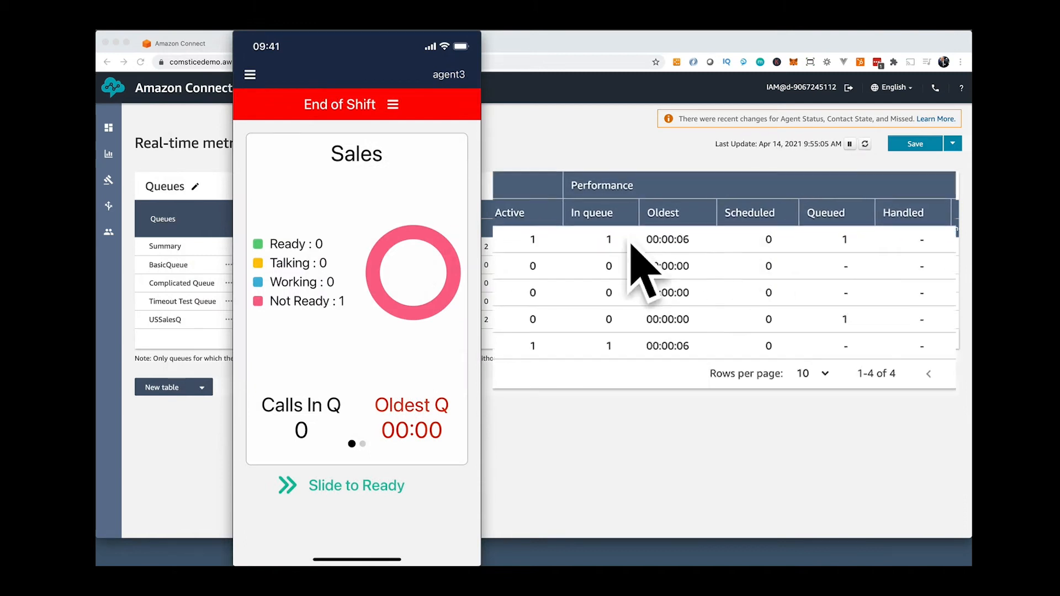
{"action": "mouse_move", "coordinate": [689, 247]}
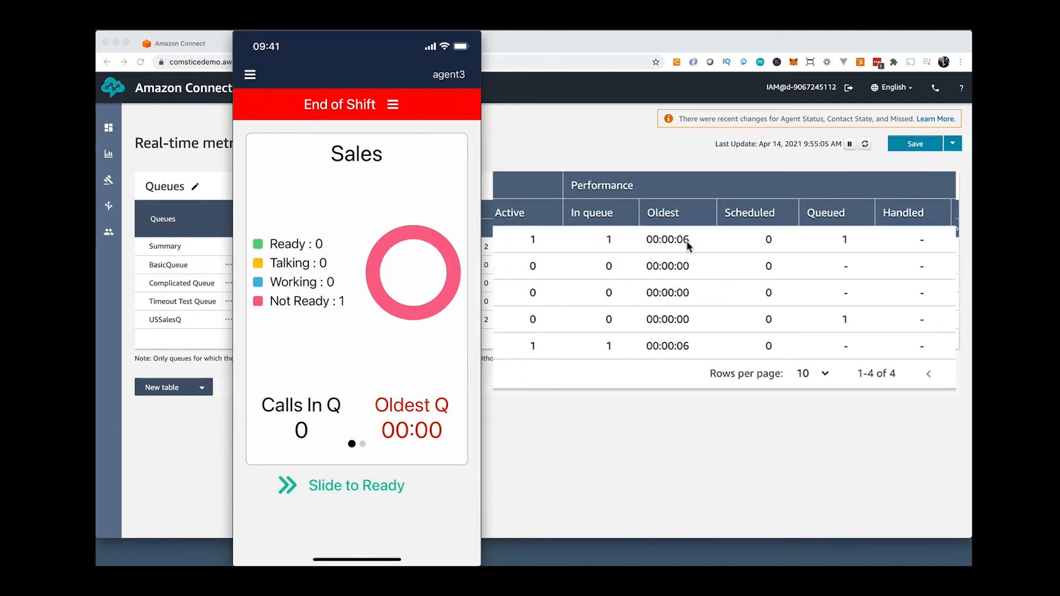
Switch agent3 to Ready and accept the incoming Amazon Connect call
{"action": "left_click", "coordinate": [390, 104]}
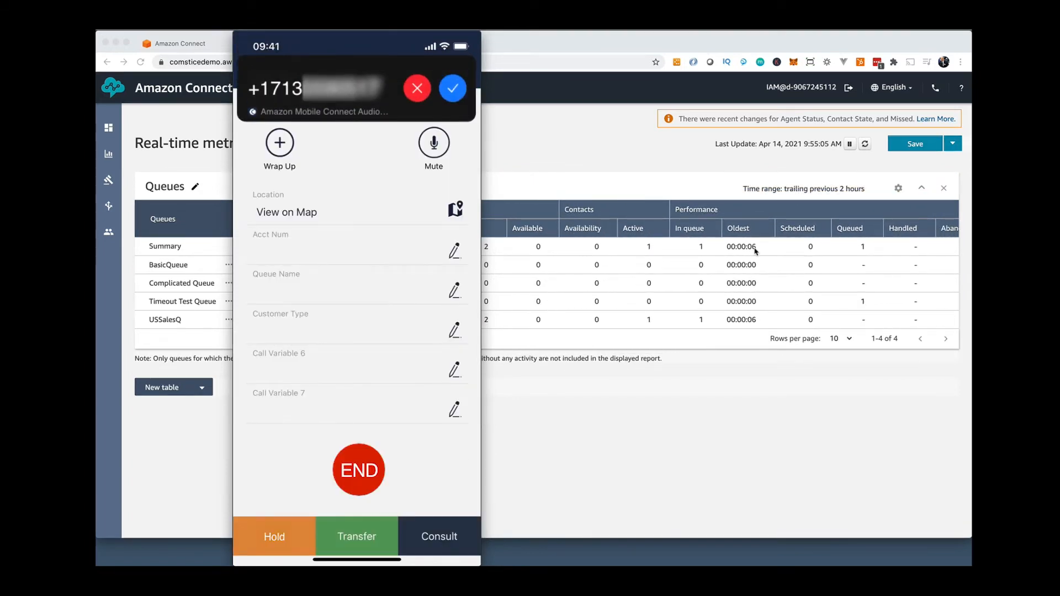
{"action": "left_click", "coordinate": [452, 88]}
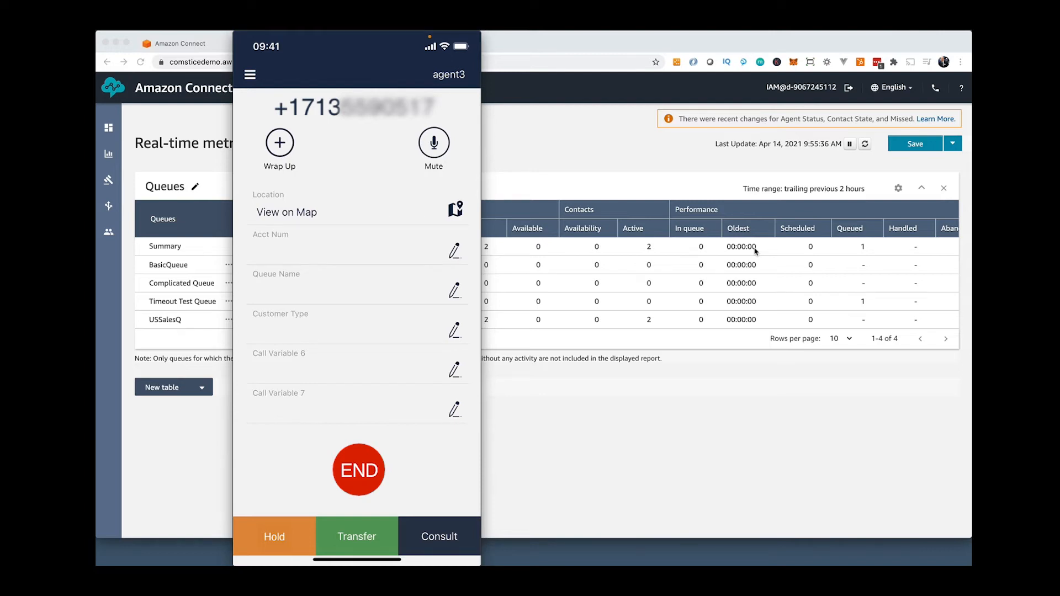
Hang up the live call with END, returning to the Sales dashboard
{"action": "left_click", "coordinate": [286, 212]}
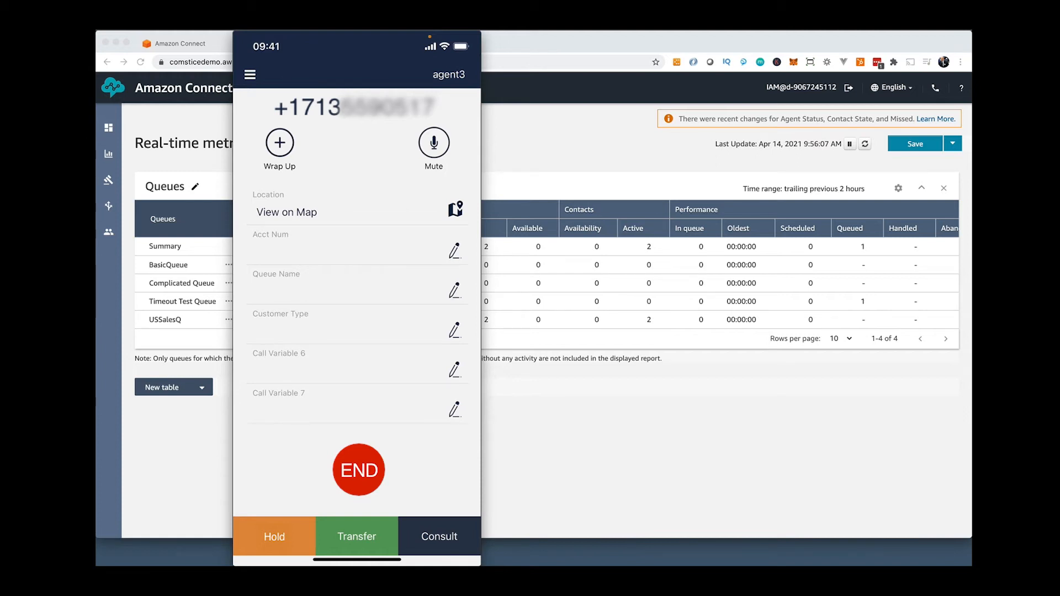
{"action": "left_click", "coordinate": [434, 142]}
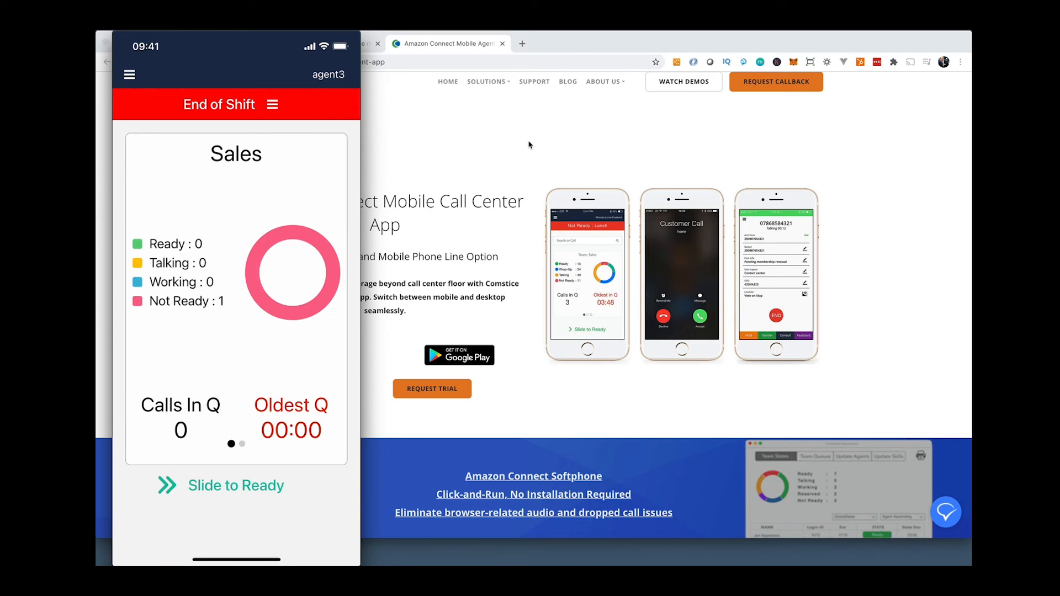
{"action": "scroll", "scroll_direction": "down", "scroll_amount": 3}
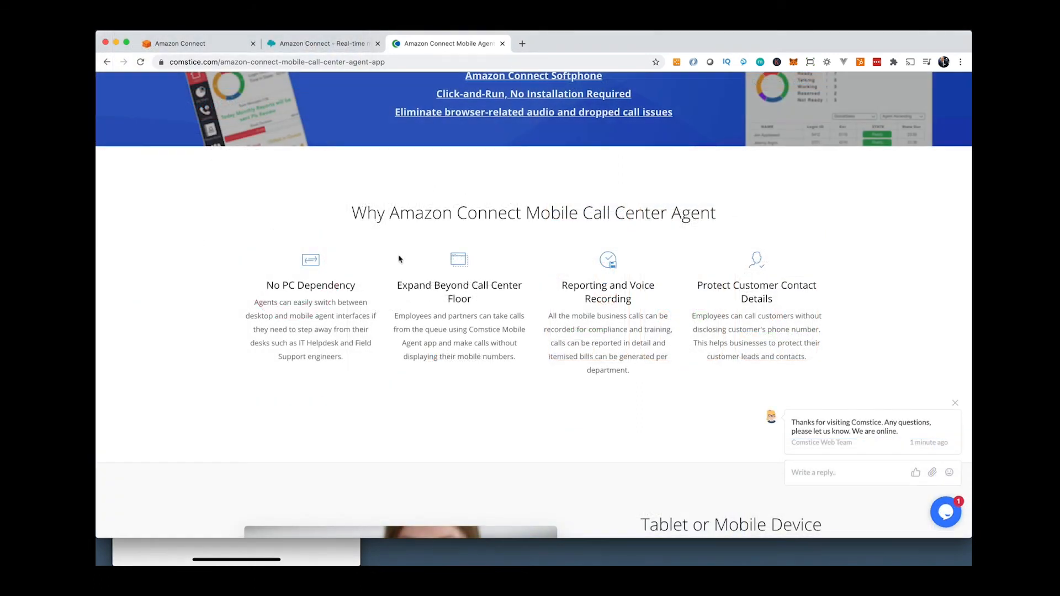
{"action": "scroll", "scroll_direction": "down", "scroll_amount": 3}
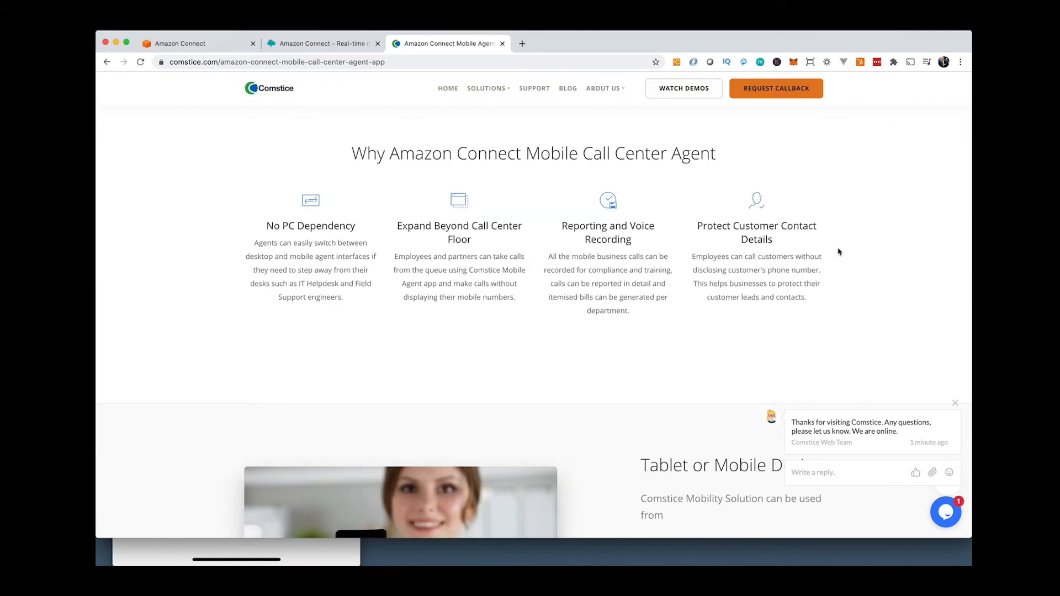
{"action": "scroll", "scroll_direction": "down", "scroll_amount": 3}
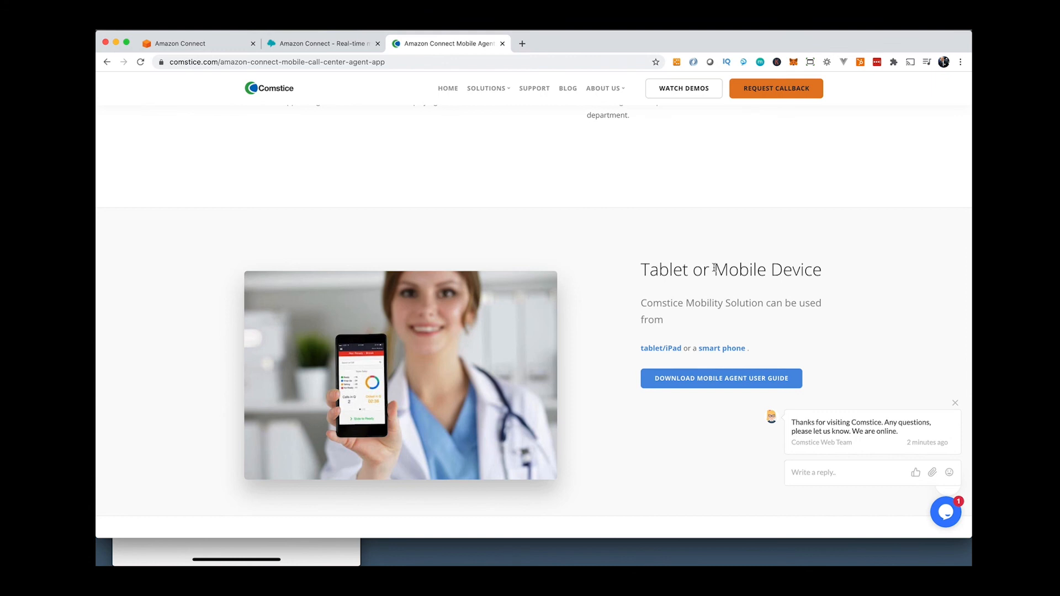
{"action": "scroll", "scroll_direction": "down", "scroll_amount": 3}
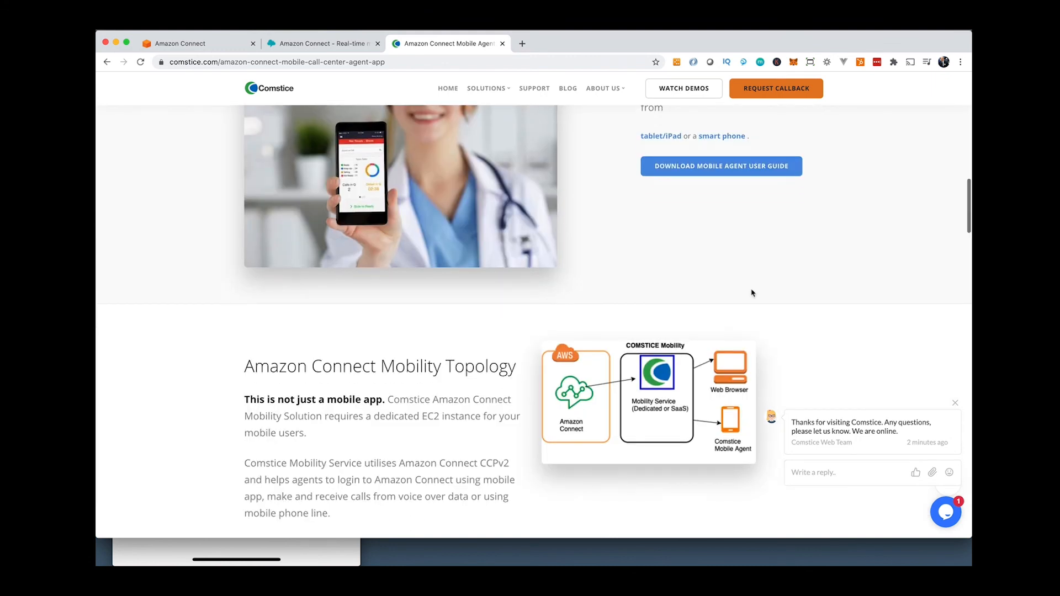
{"action": "scroll", "scroll_direction": "down", "scroll_amount": 3}
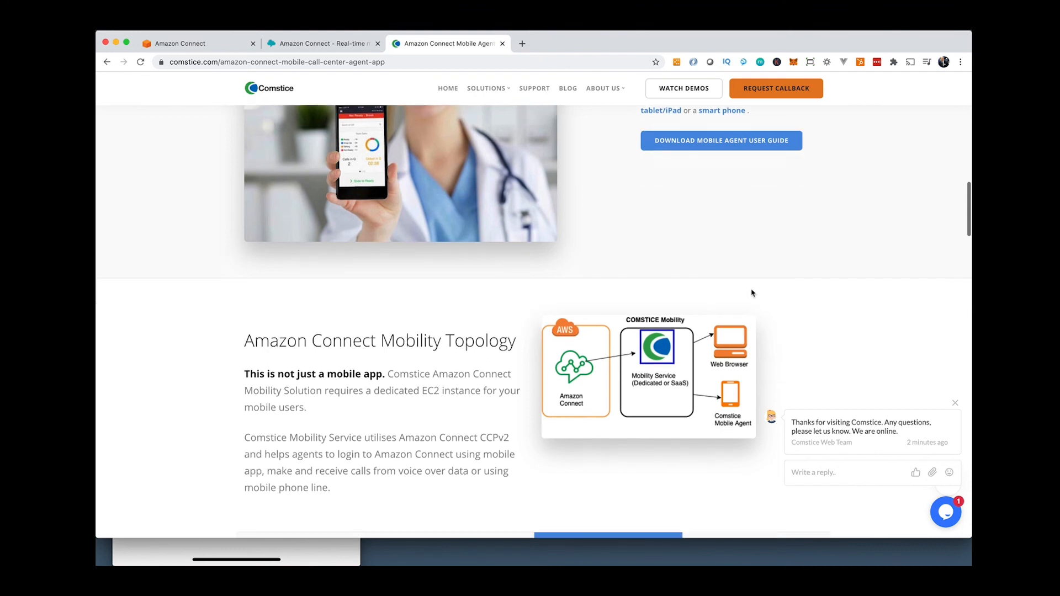
{"action": "scroll", "scroll_direction": "down", "scroll_amount": 3}
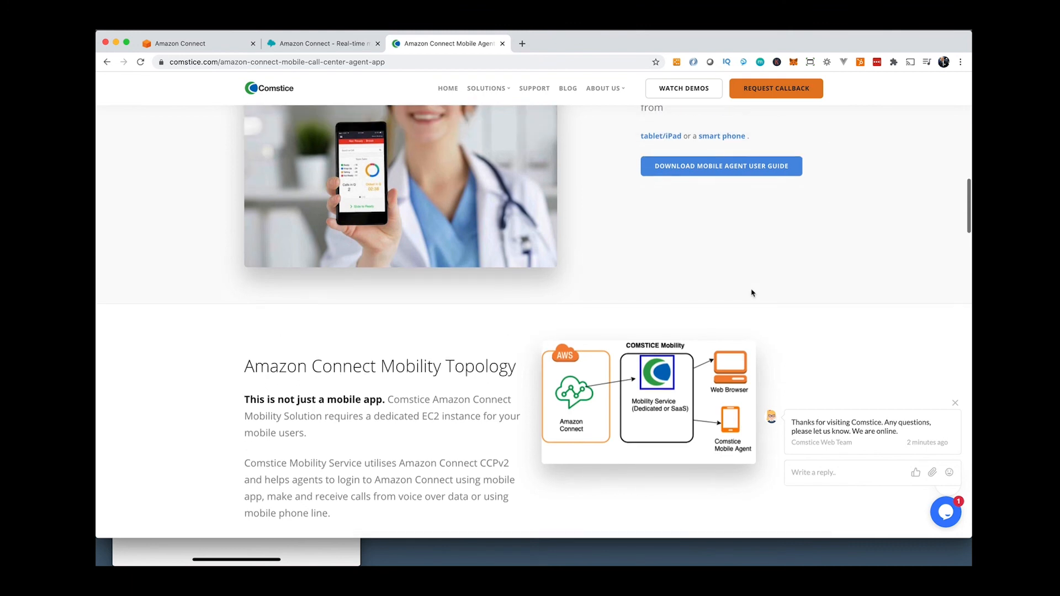
{"action": "scroll", "scroll_direction": "down", "scroll_amount": 3}
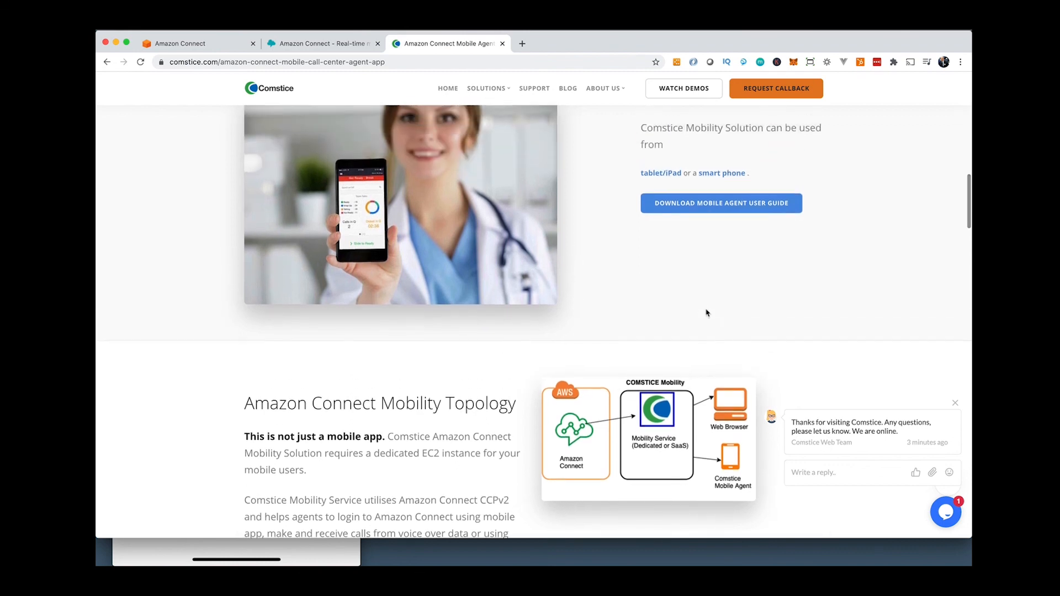
{"action": "scroll", "scroll_direction": "up", "scroll_amount": 3}
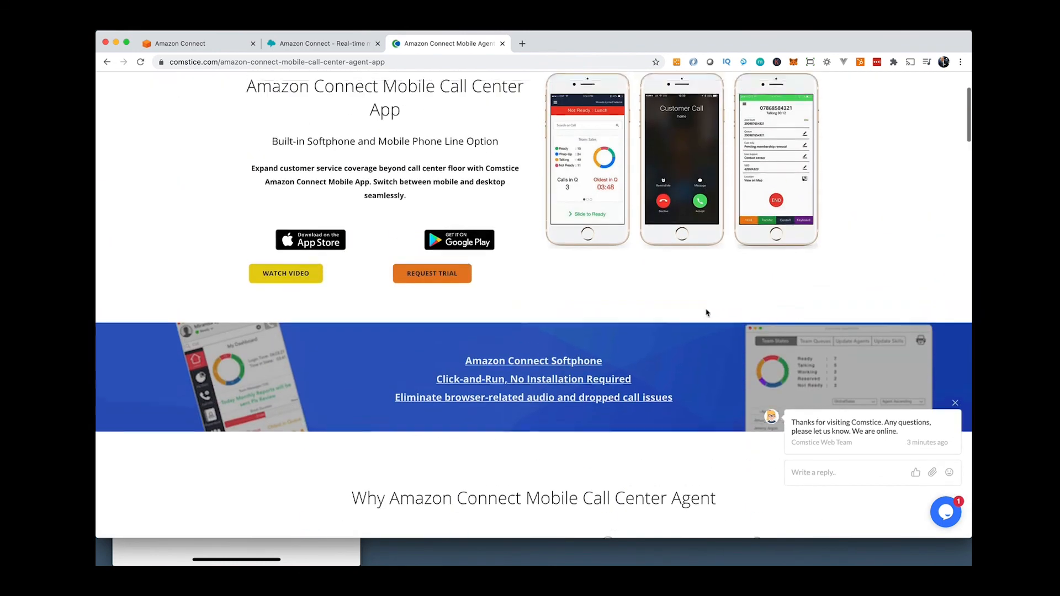
{"action": "scroll", "scroll_direction": "up", "scroll_amount": 3}
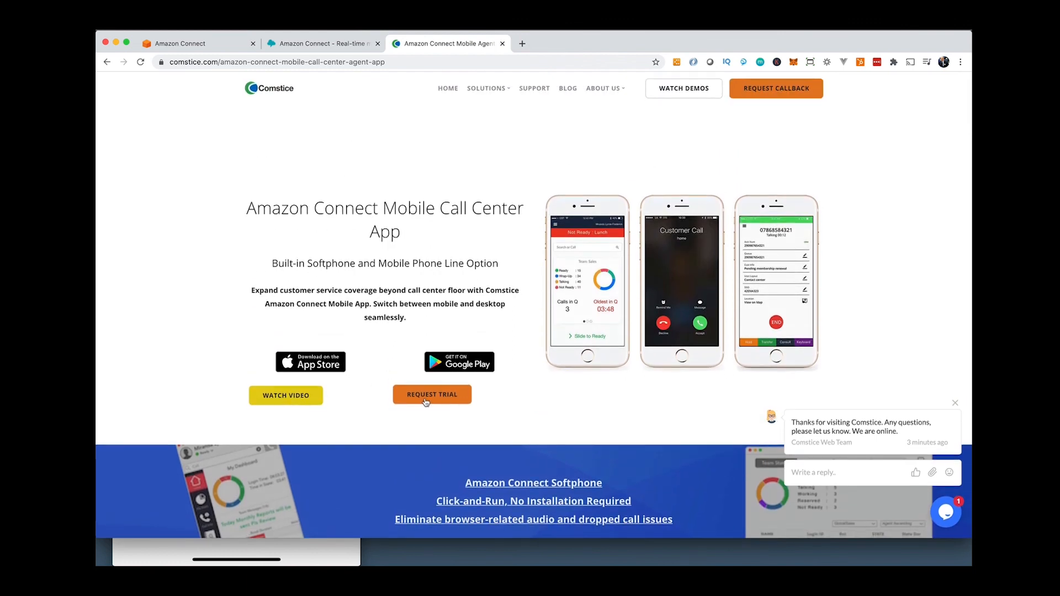